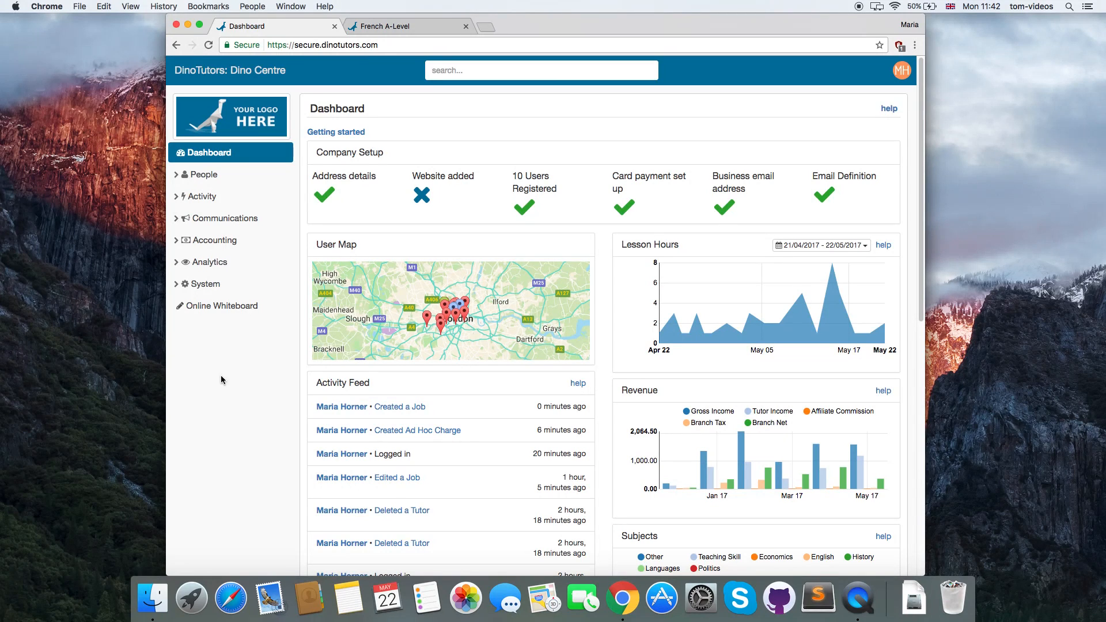
Step: Expand Activity in the sidebar and open the Jobs list of all 36 jobs
click(203, 196)
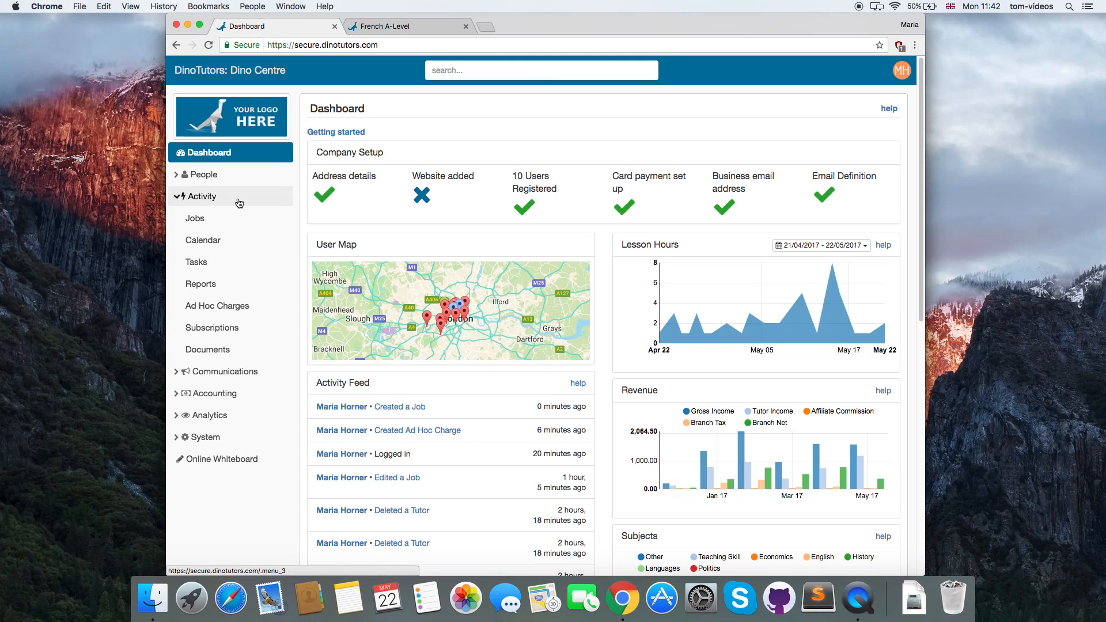
click(195, 217)
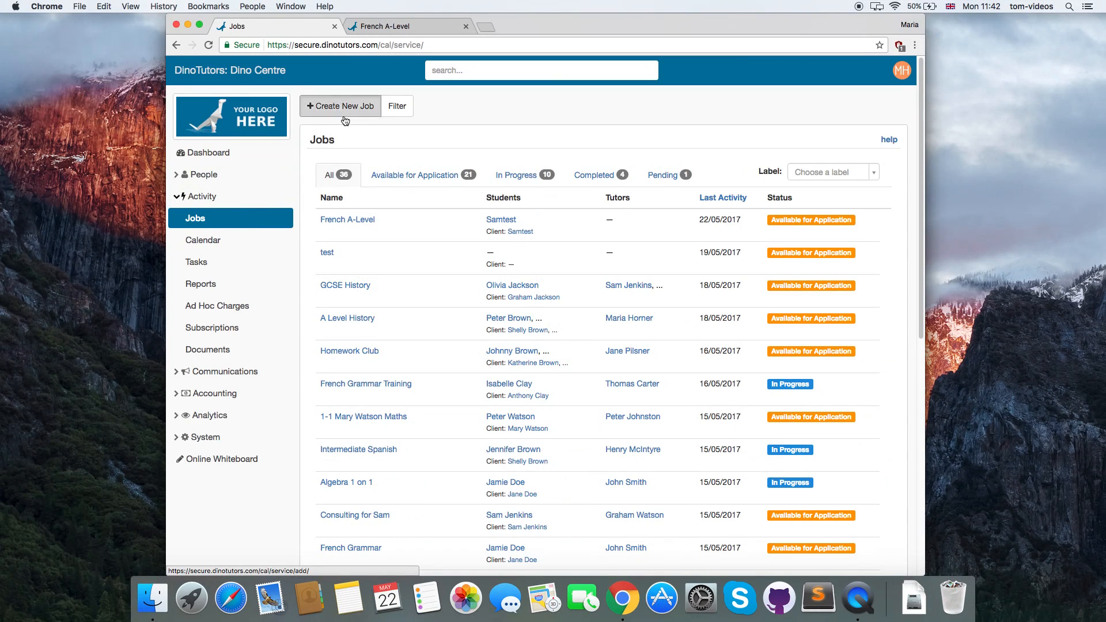
Step: Create the job 'Spanish A-Level' with charge rate 80 and tutor rate 50, and save
click(340, 106)
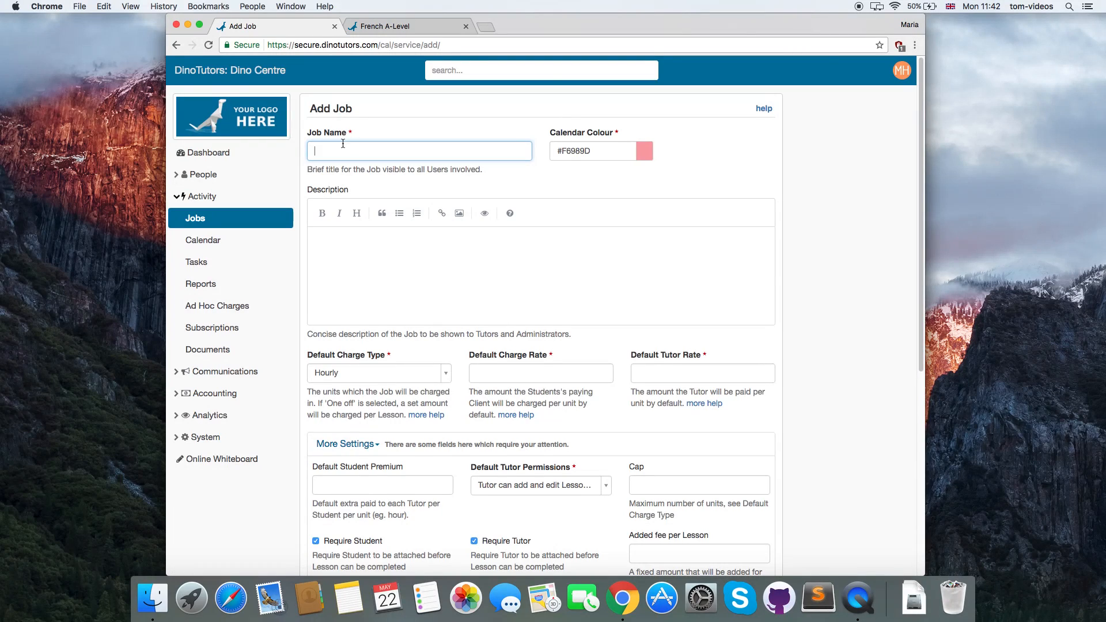
text(Spanish A-Level)
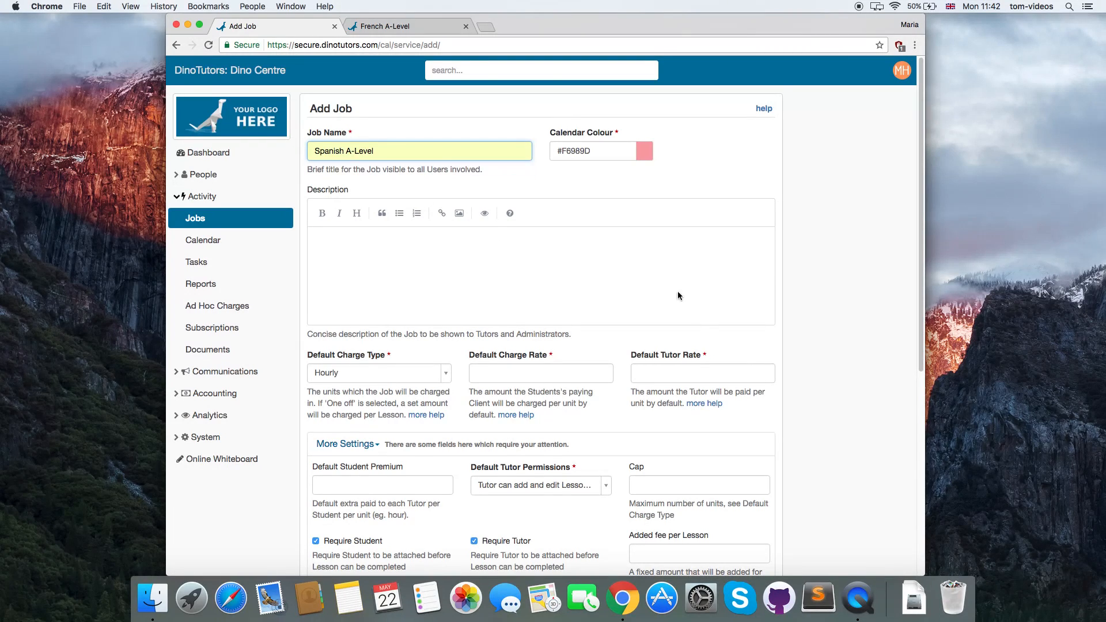
scroll(down, 3)
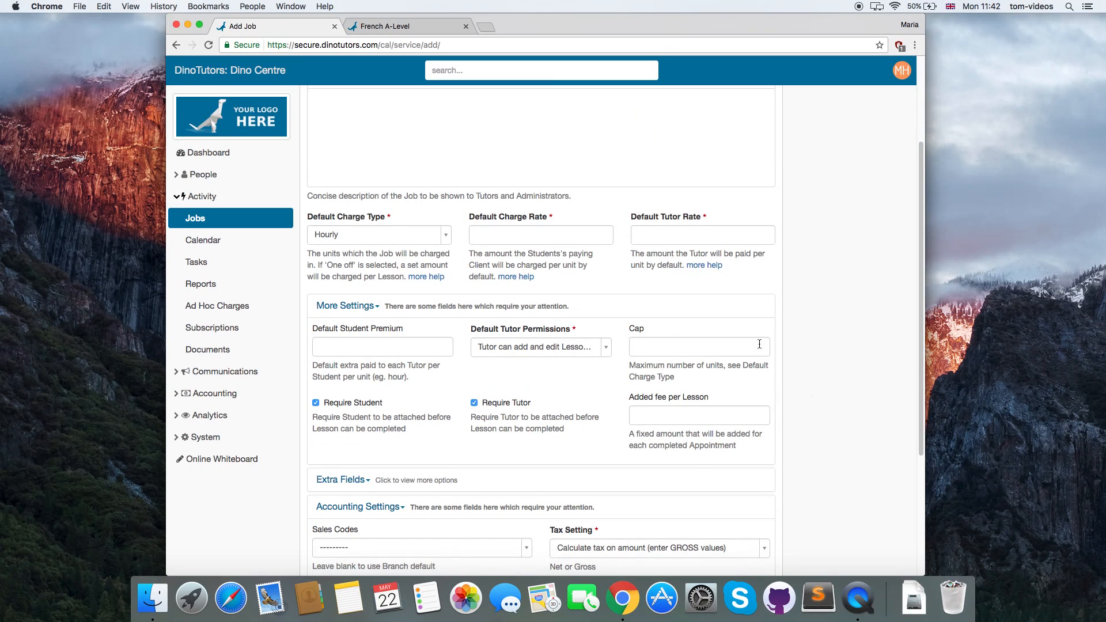
click(541, 235)
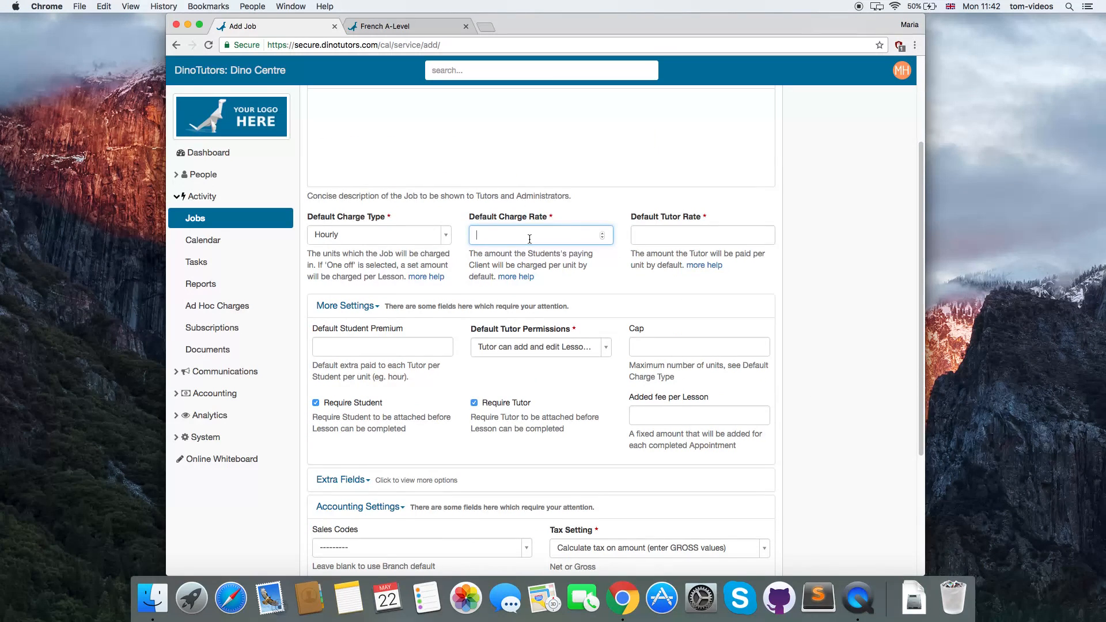
text(80)
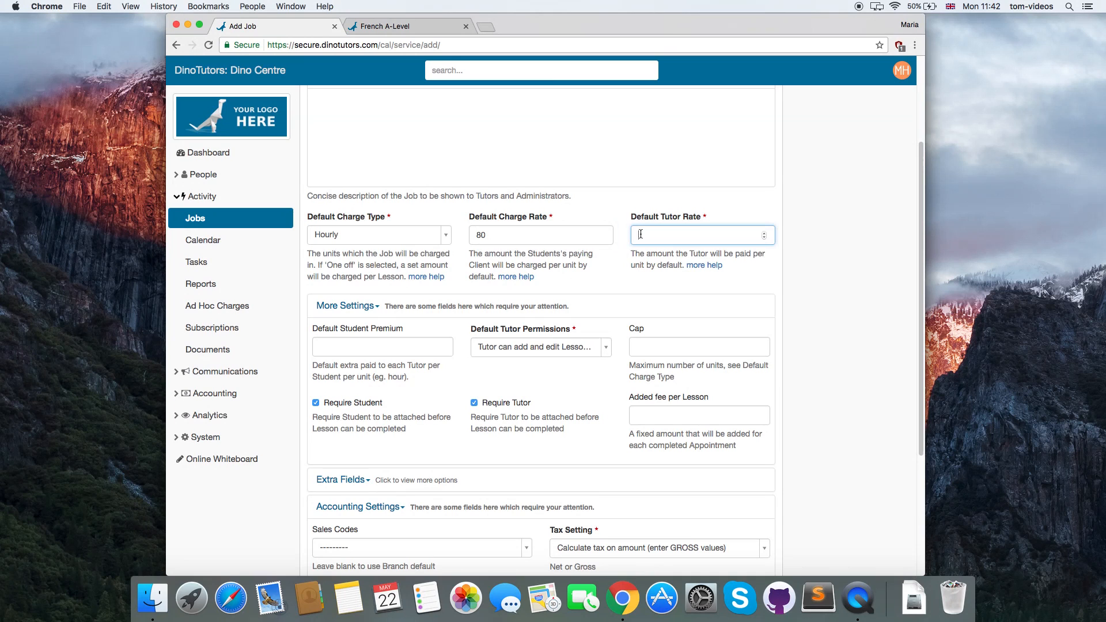
text(50)
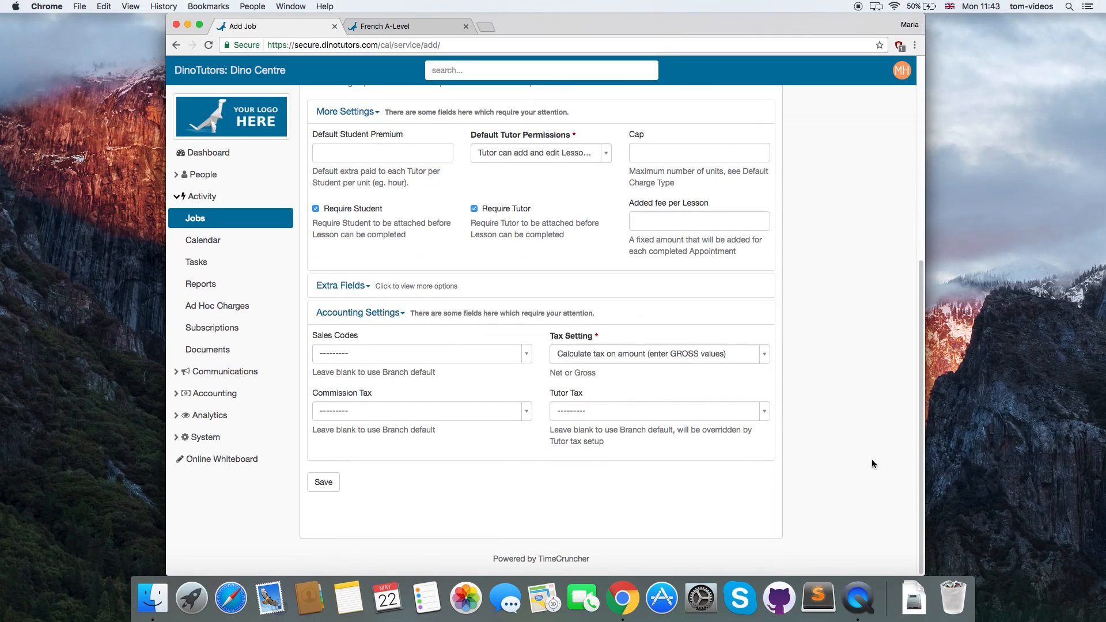
click(323, 482)
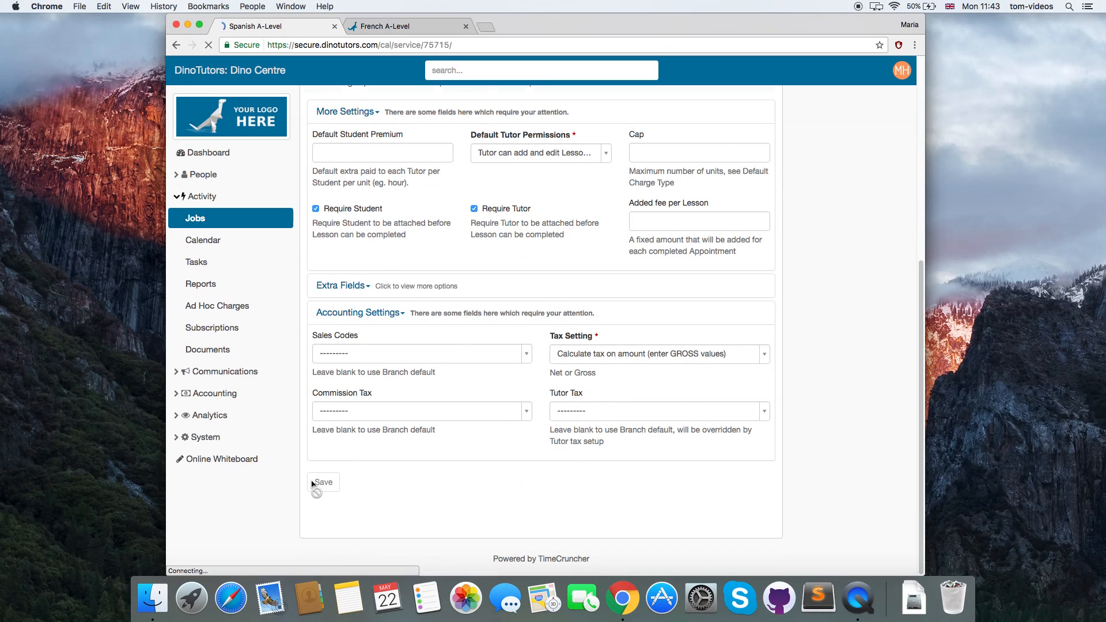
click(322, 482)
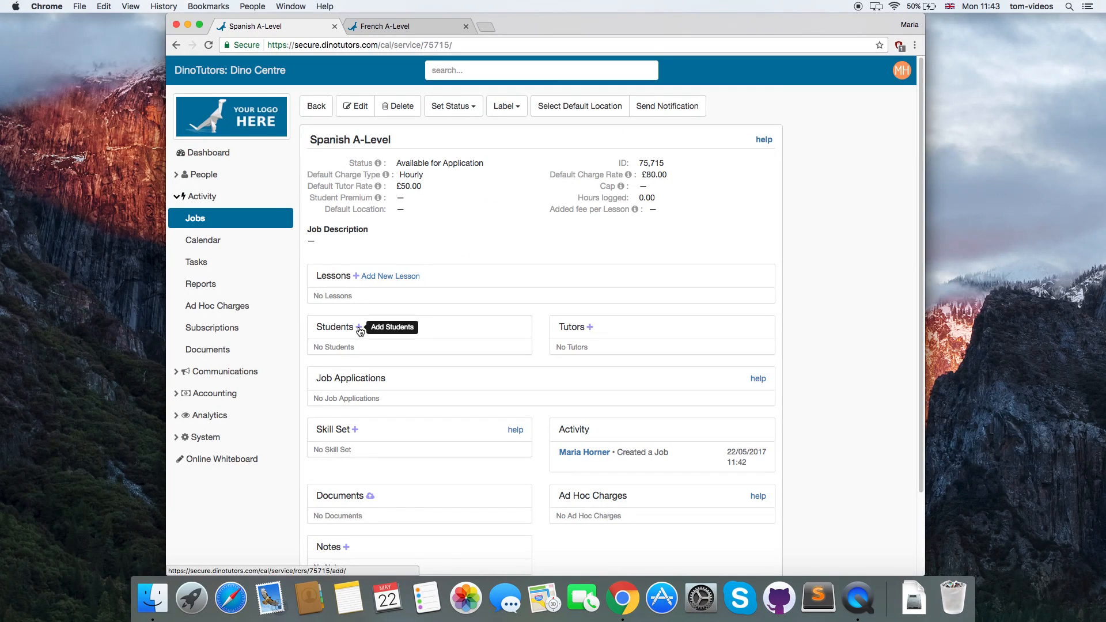
click(359, 327)
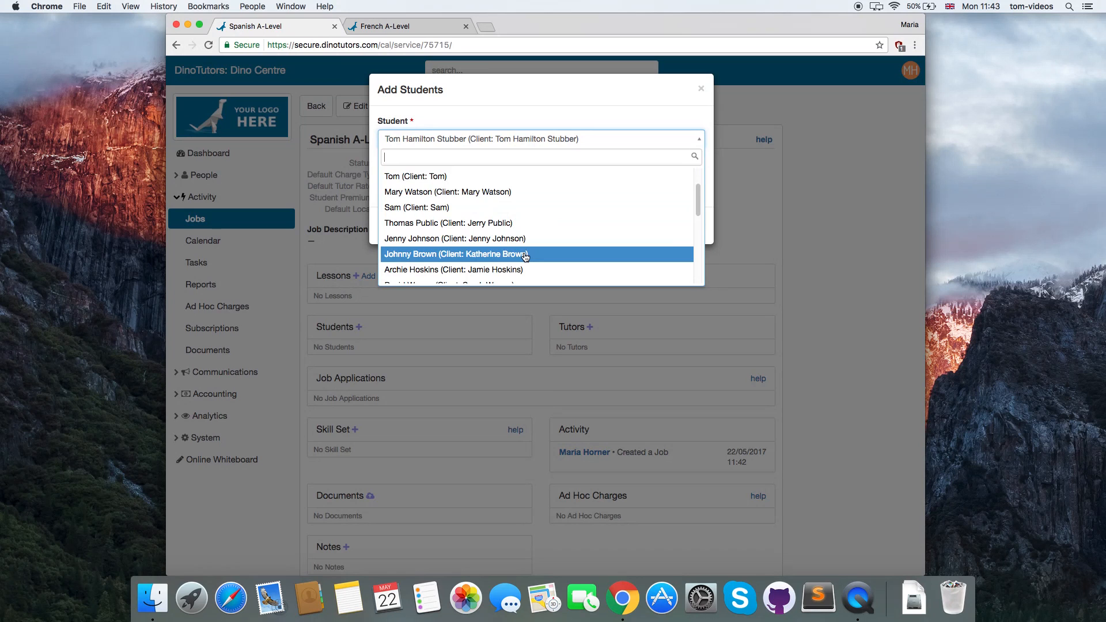
click(457, 254)
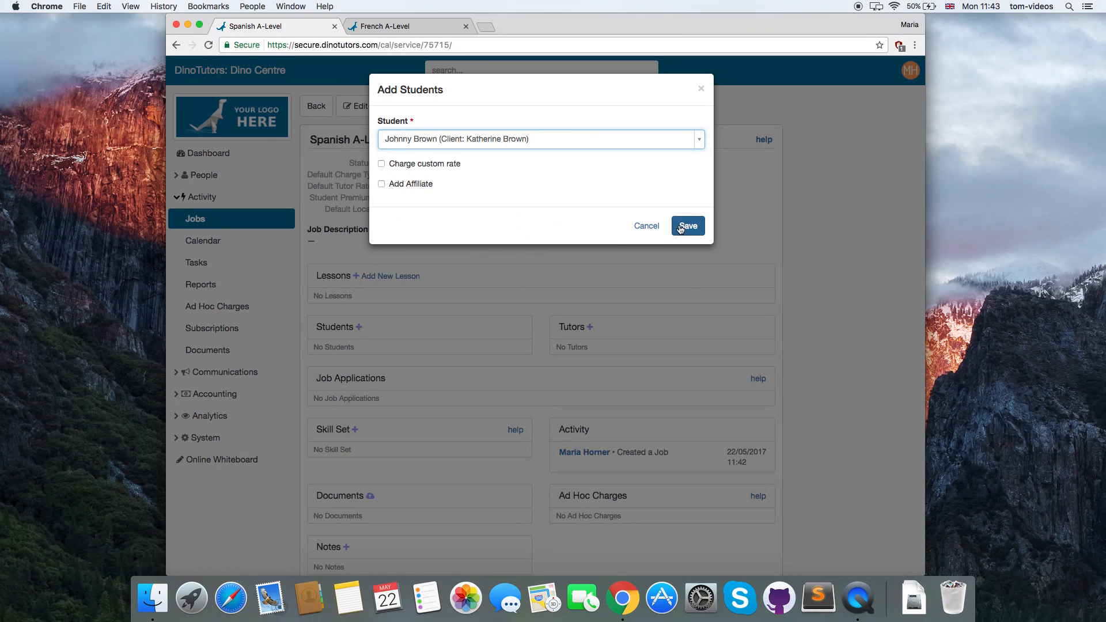
click(688, 226)
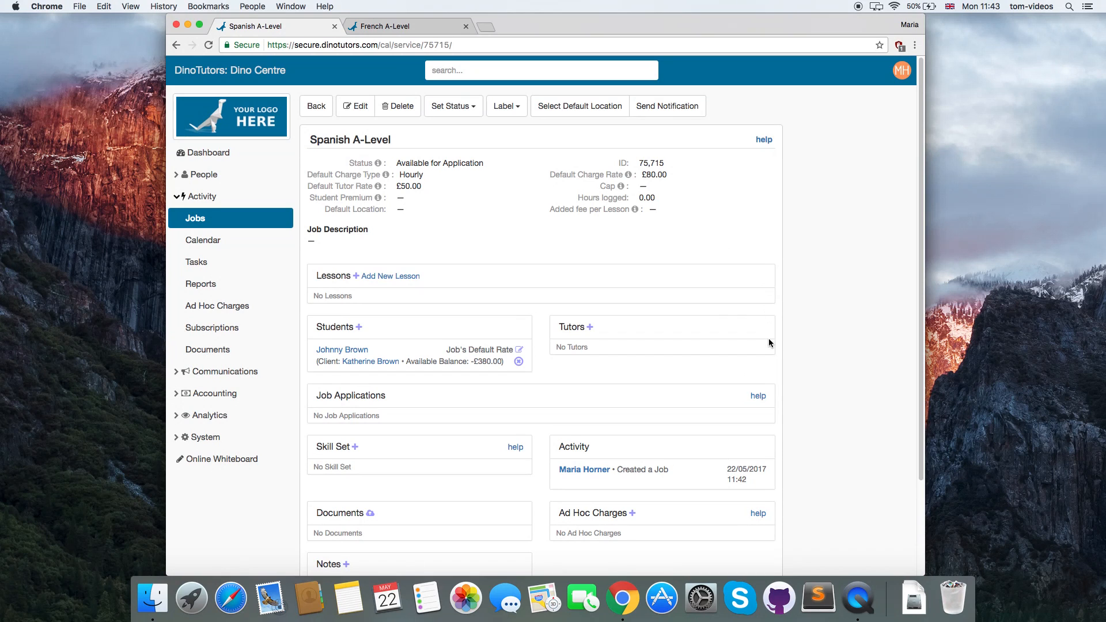
scroll(down, 3)
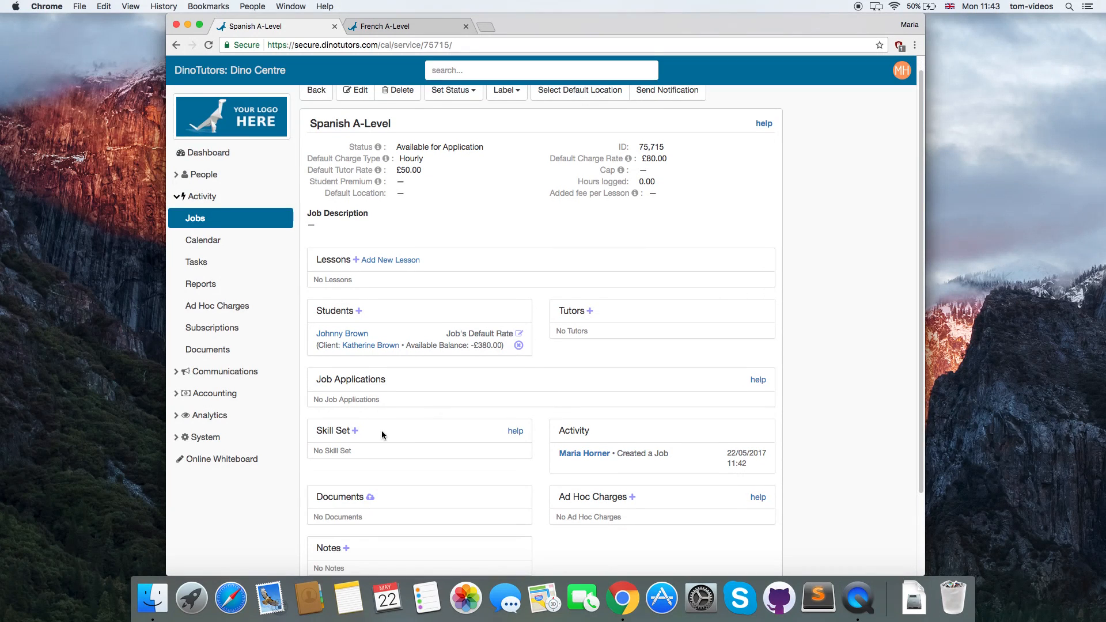
Step: Save a Required skill set: Teaching Level A Level, category Languages, subject Spanish
click(355, 430)
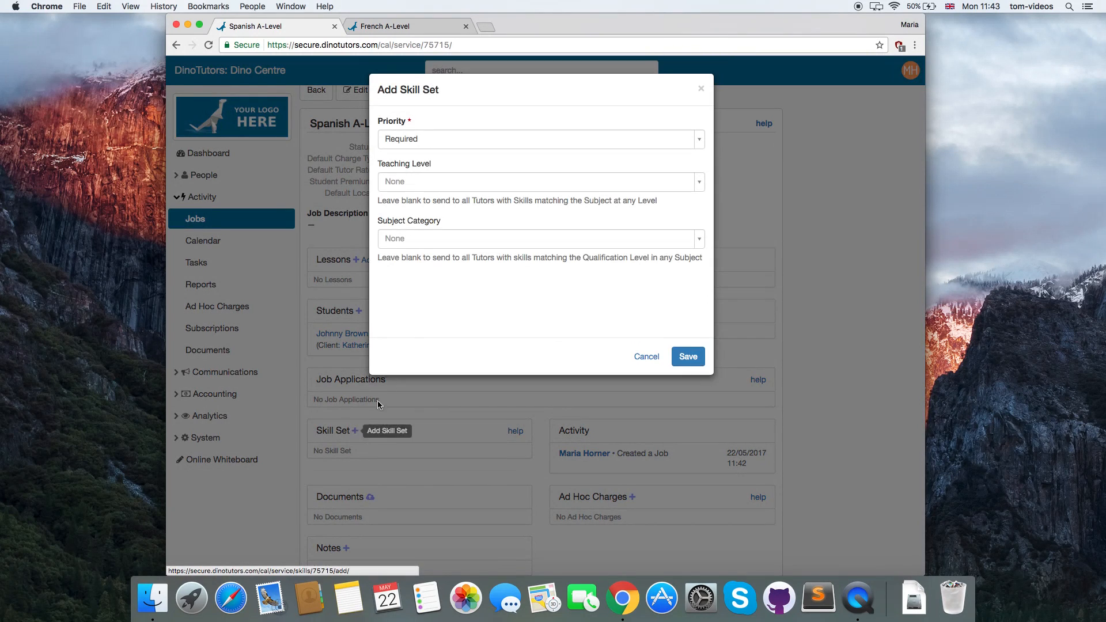
click(541, 139)
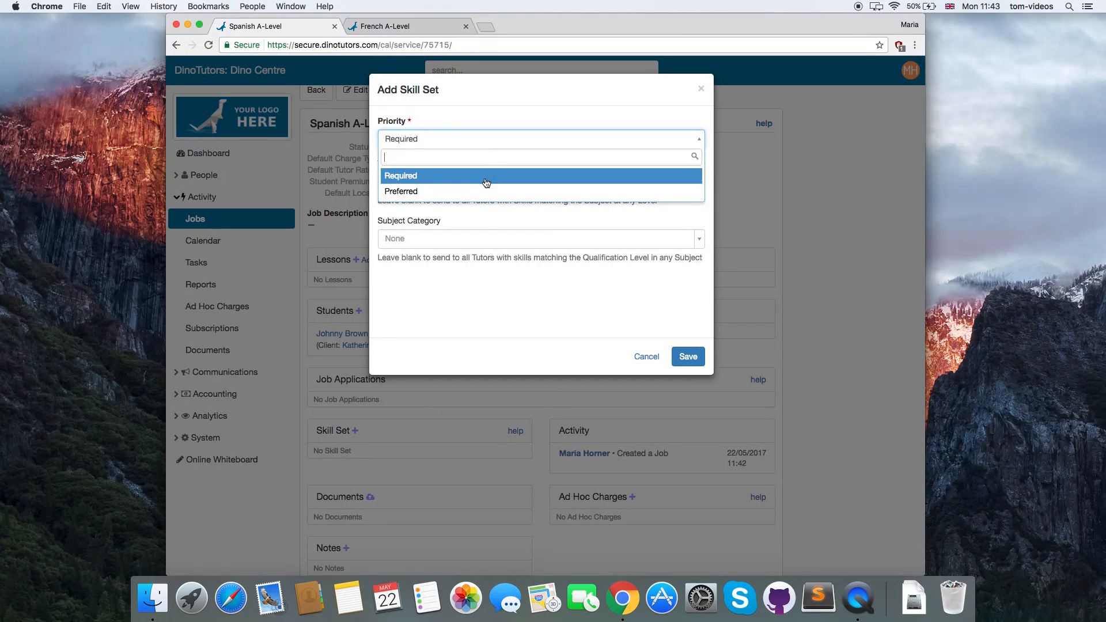
click(401, 176)
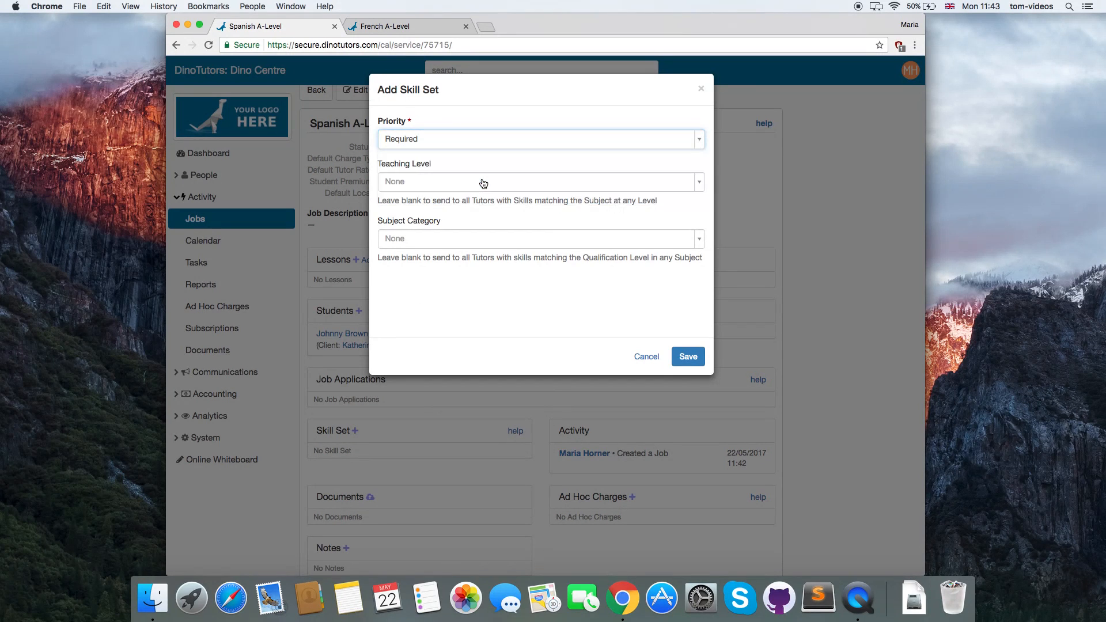
click(540, 182)
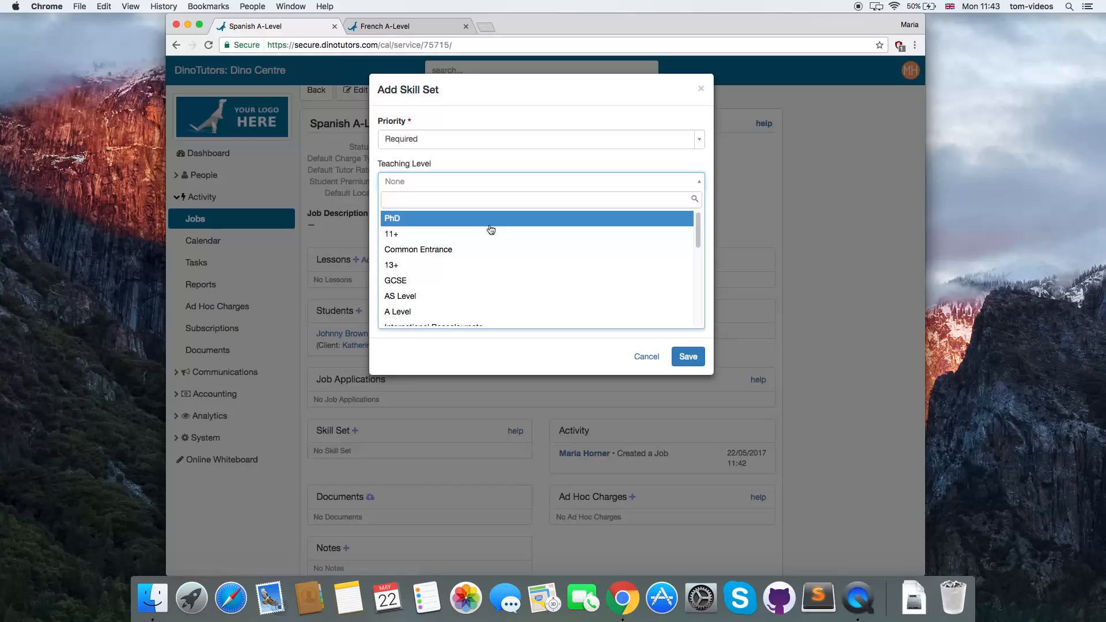
click(397, 311)
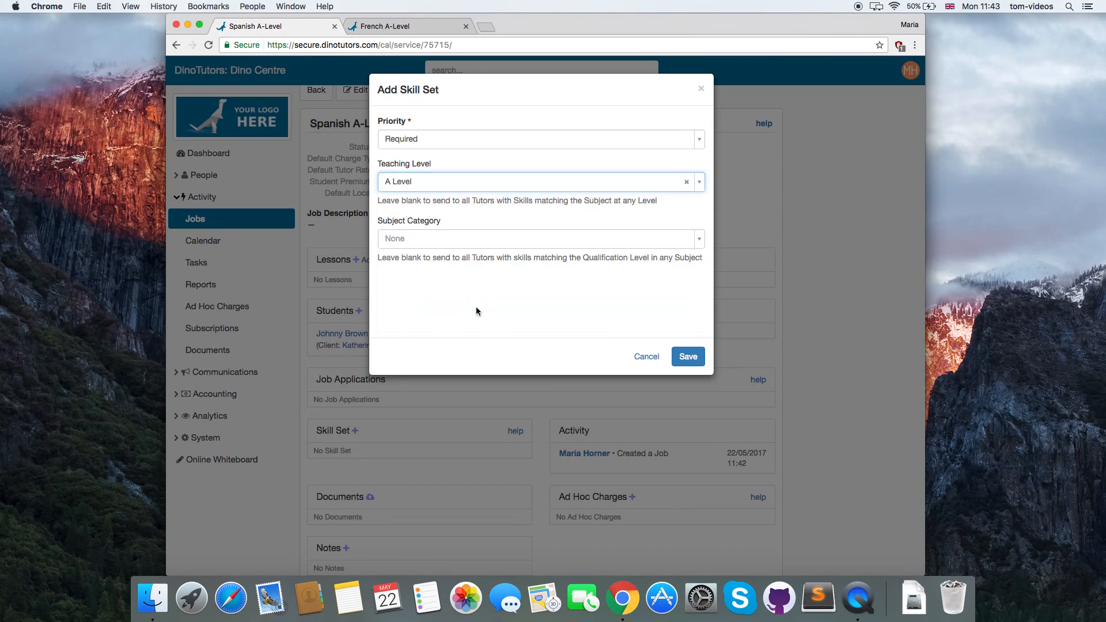
click(540, 238)
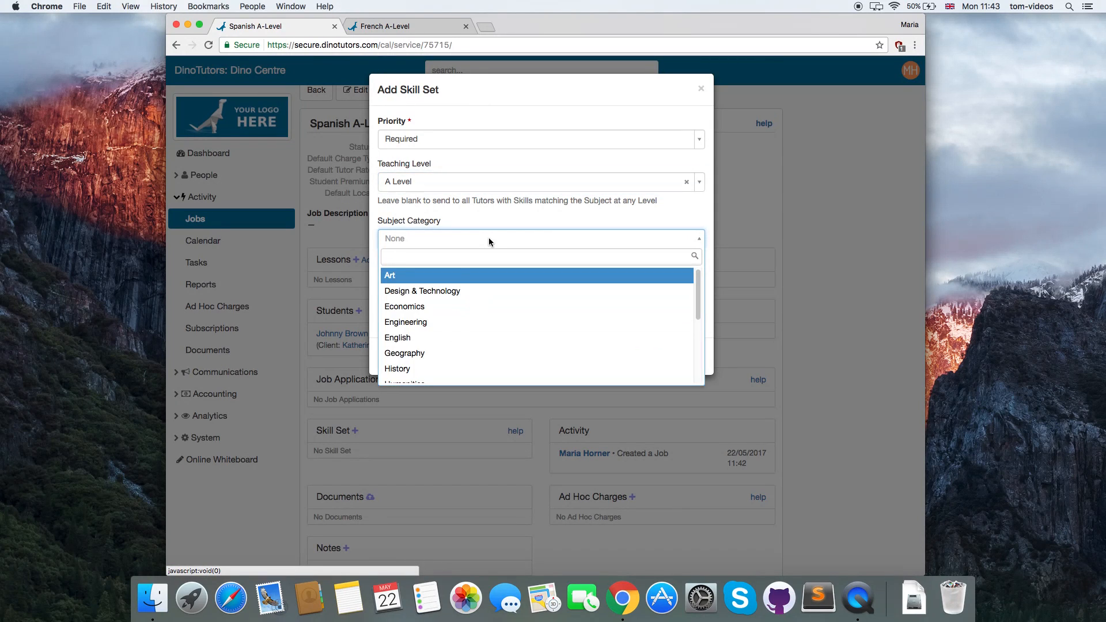
click(405, 384)
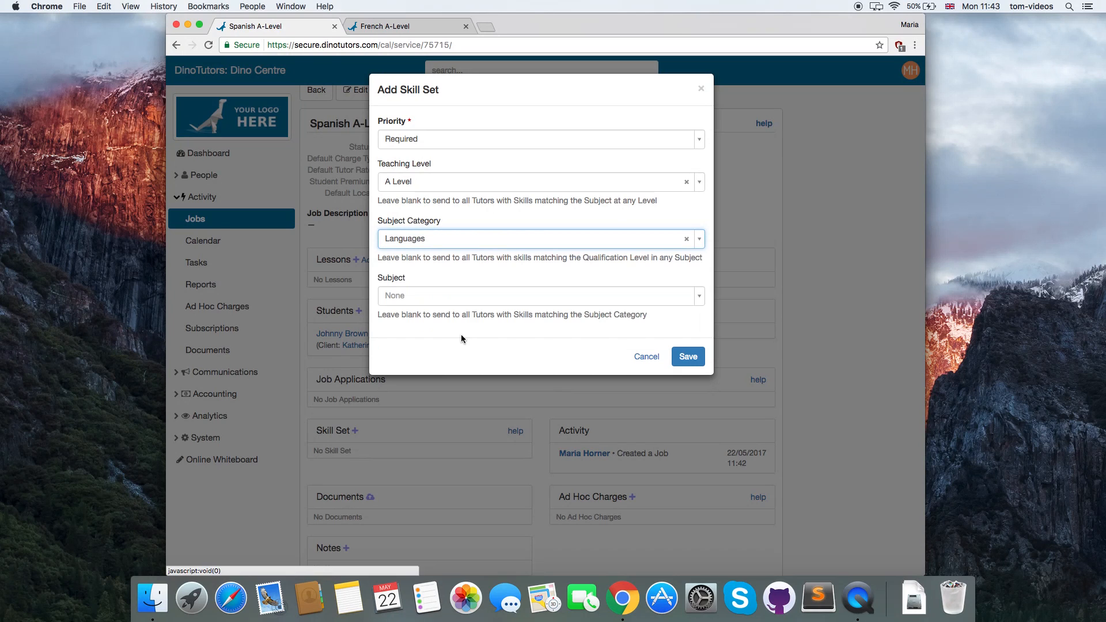
text(span)
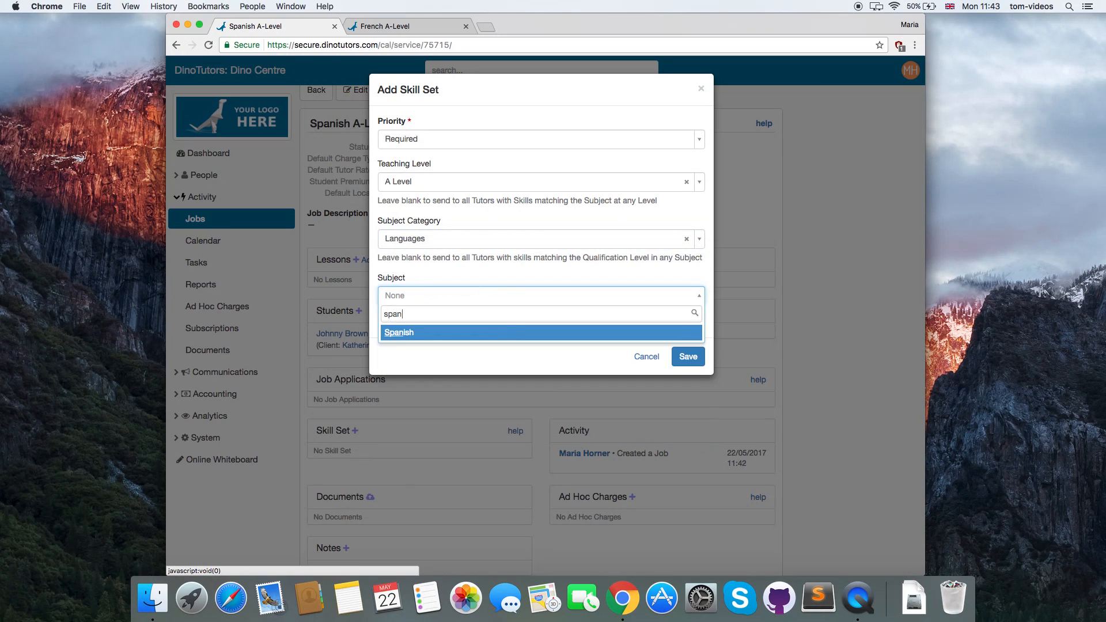
click(399, 333)
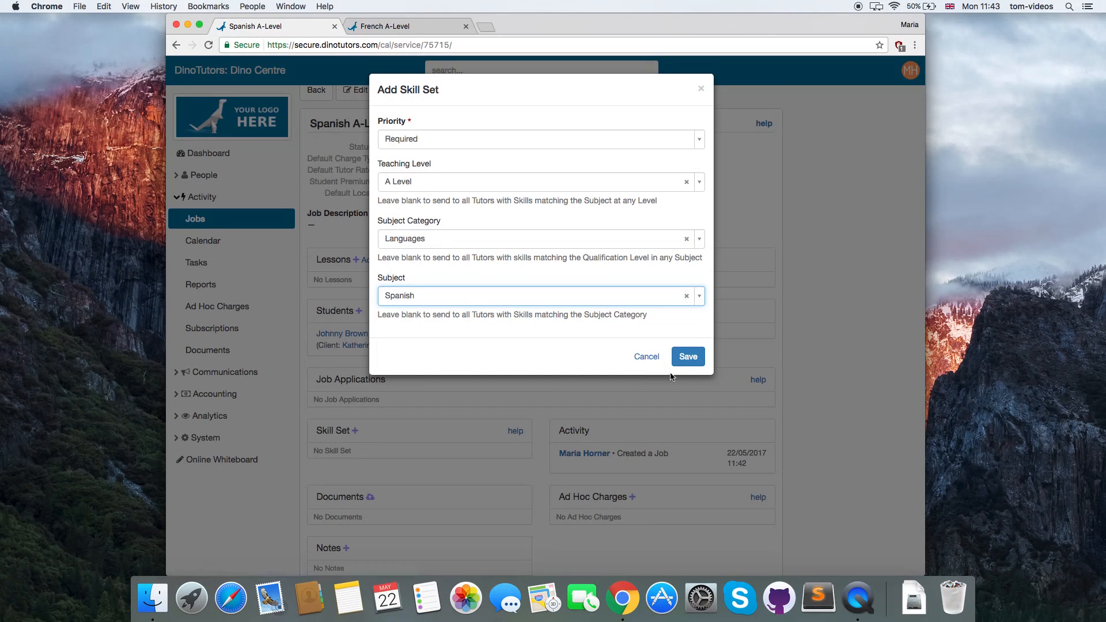
click(688, 356)
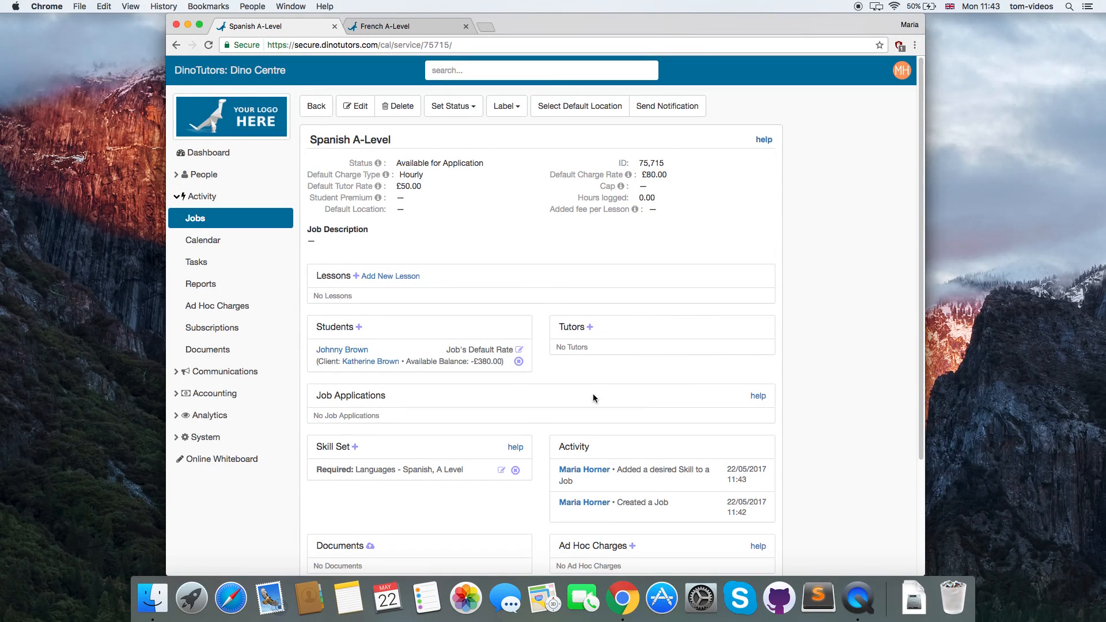
mouse_move(644, 279)
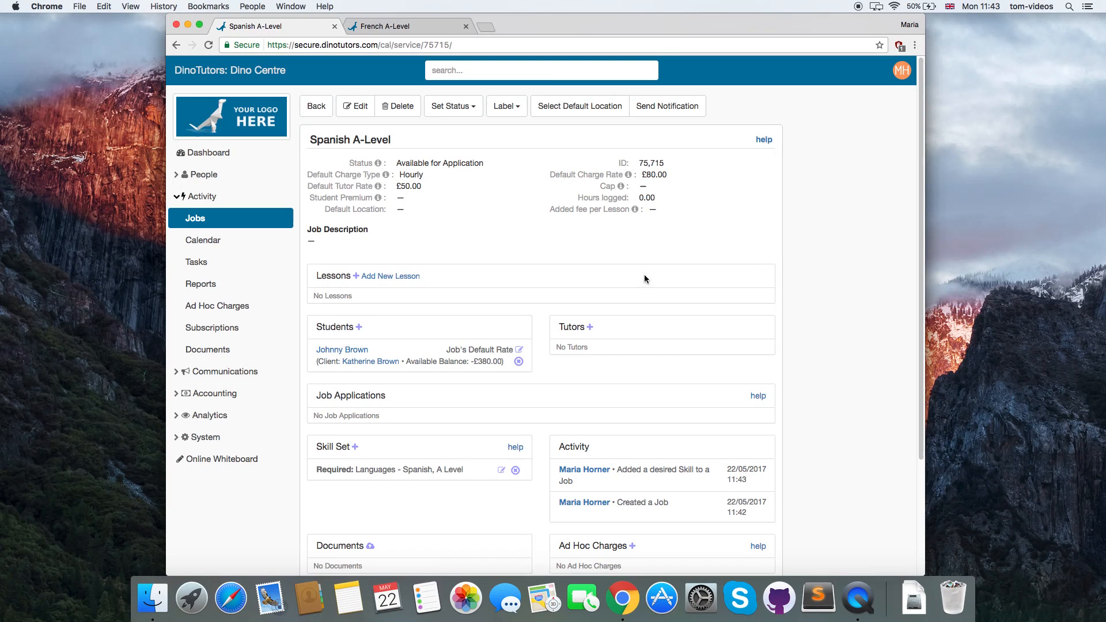
Step: Choose the student's location as the job's default location
click(578, 106)
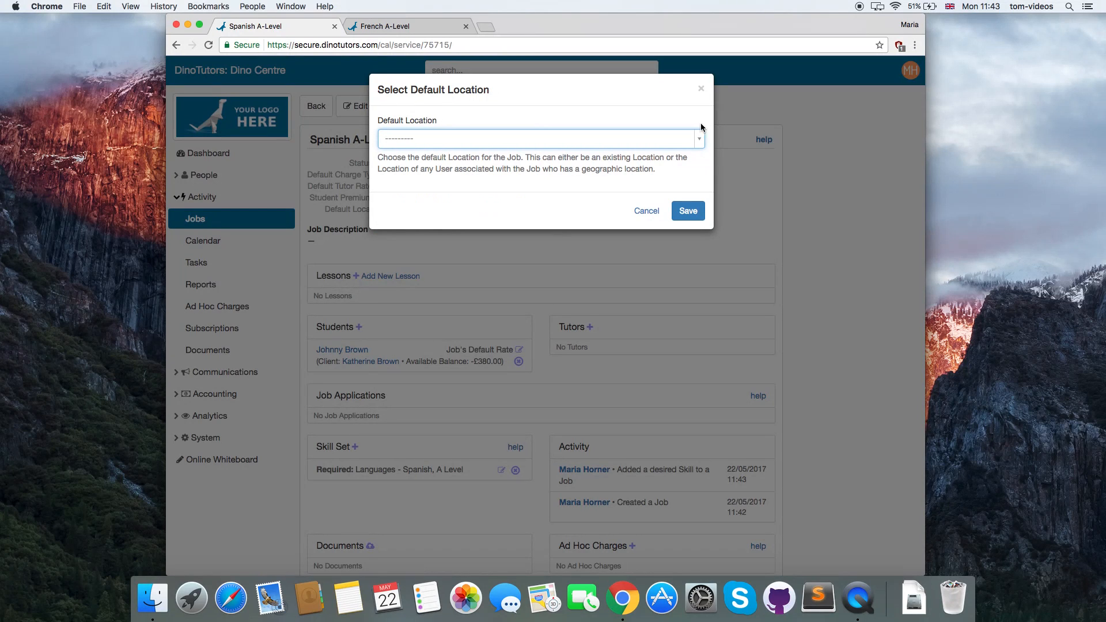
click(540, 138)
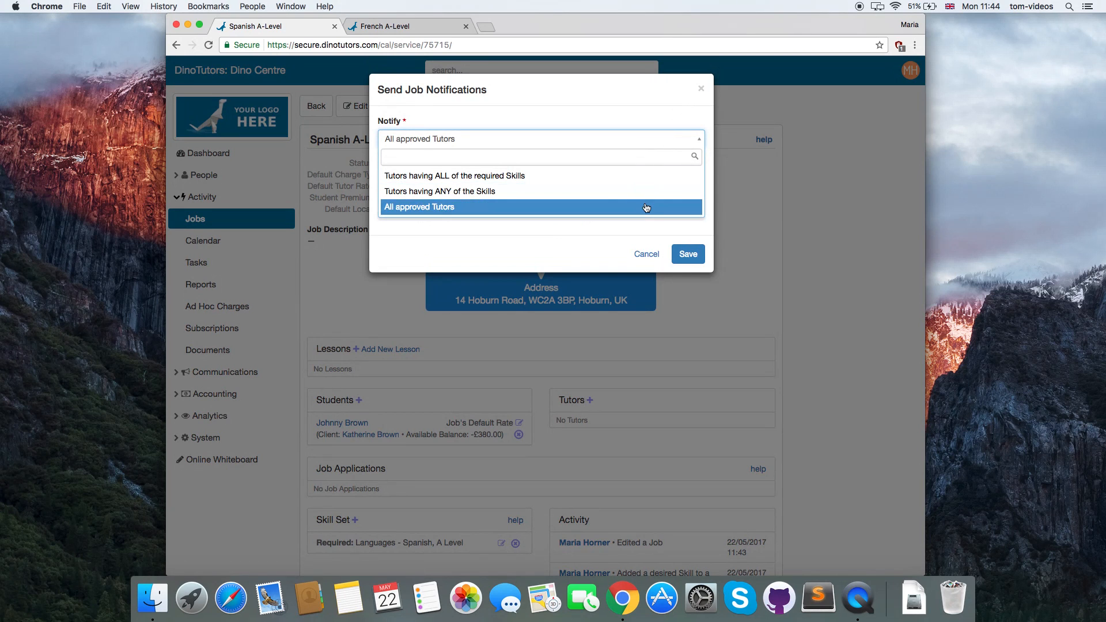
mouse_move(648, 191)
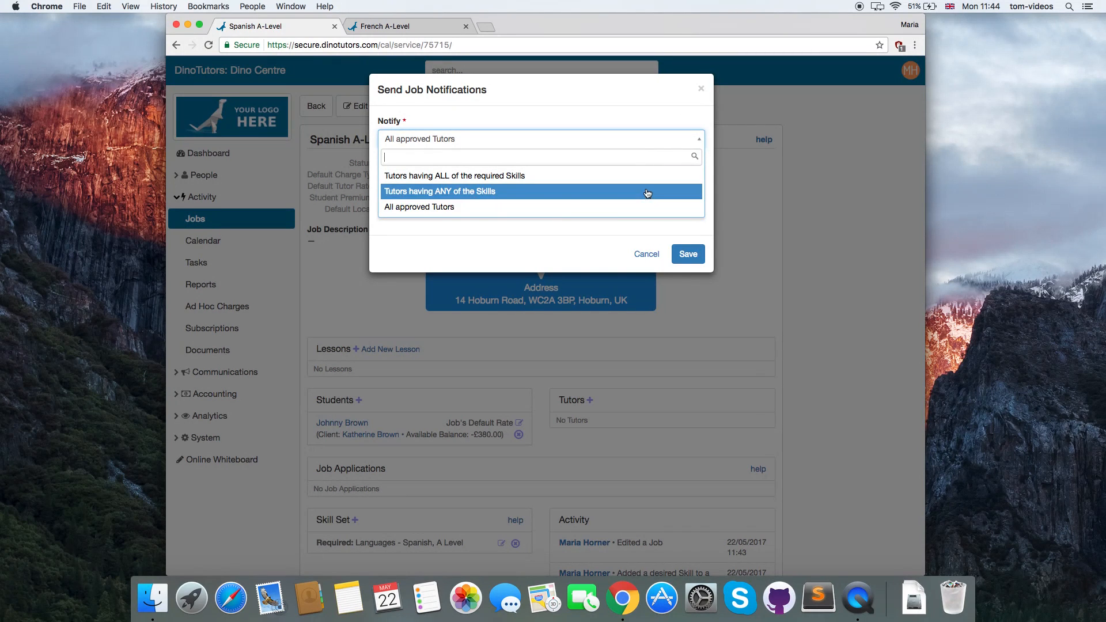
Step: Send notifications to 'Tutors having ANY of the Skills' with no location filter
click(439, 192)
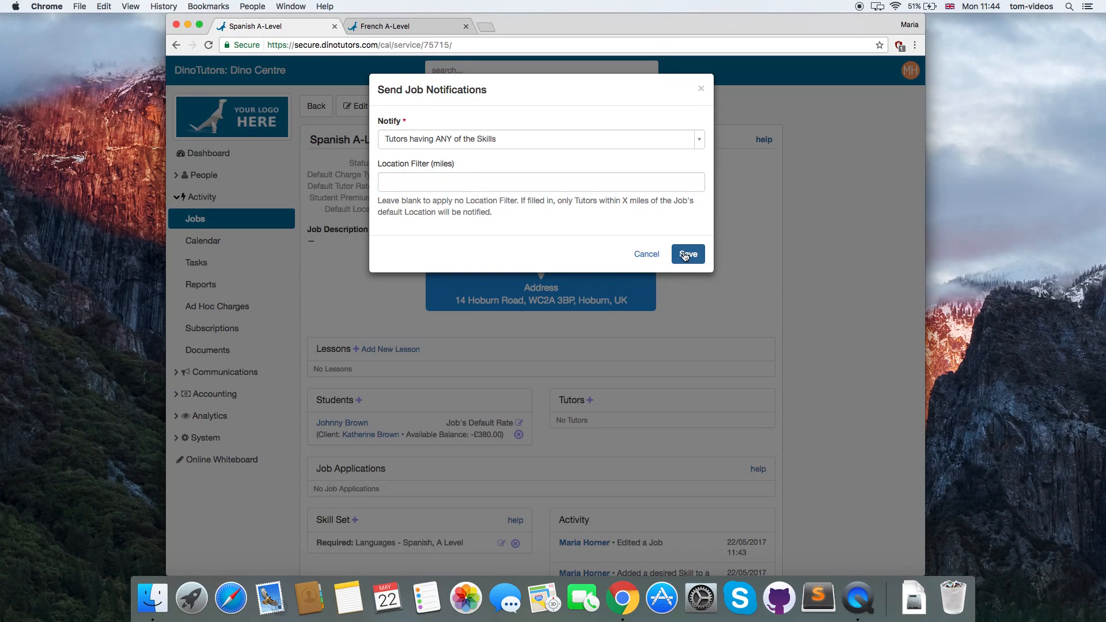
click(686, 254)
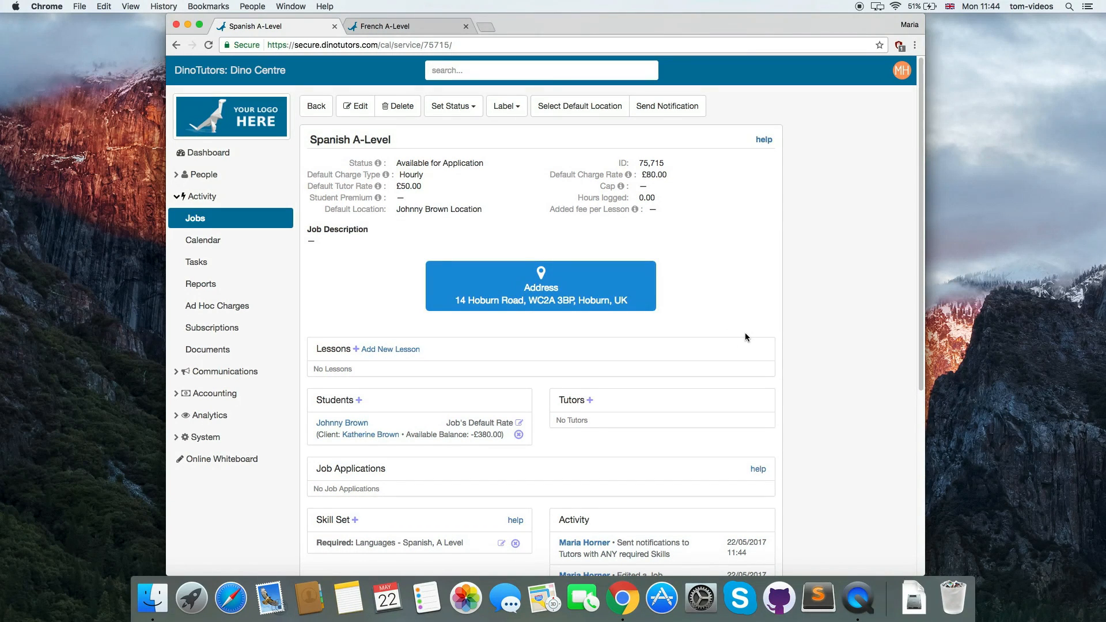
mouse_move(731, 362)
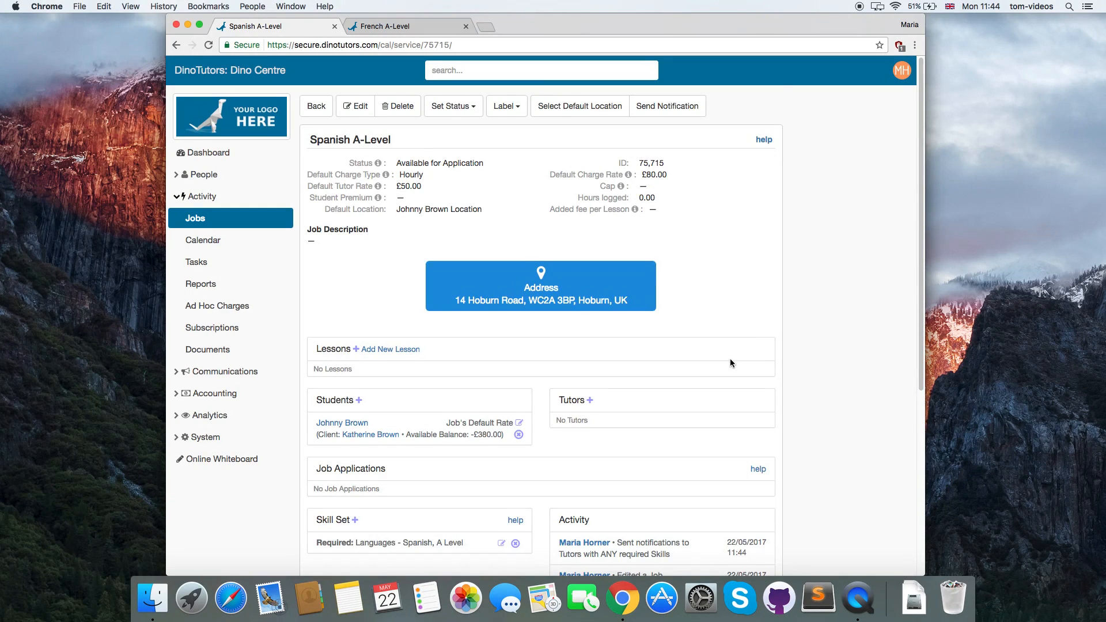
scroll(down, 3)
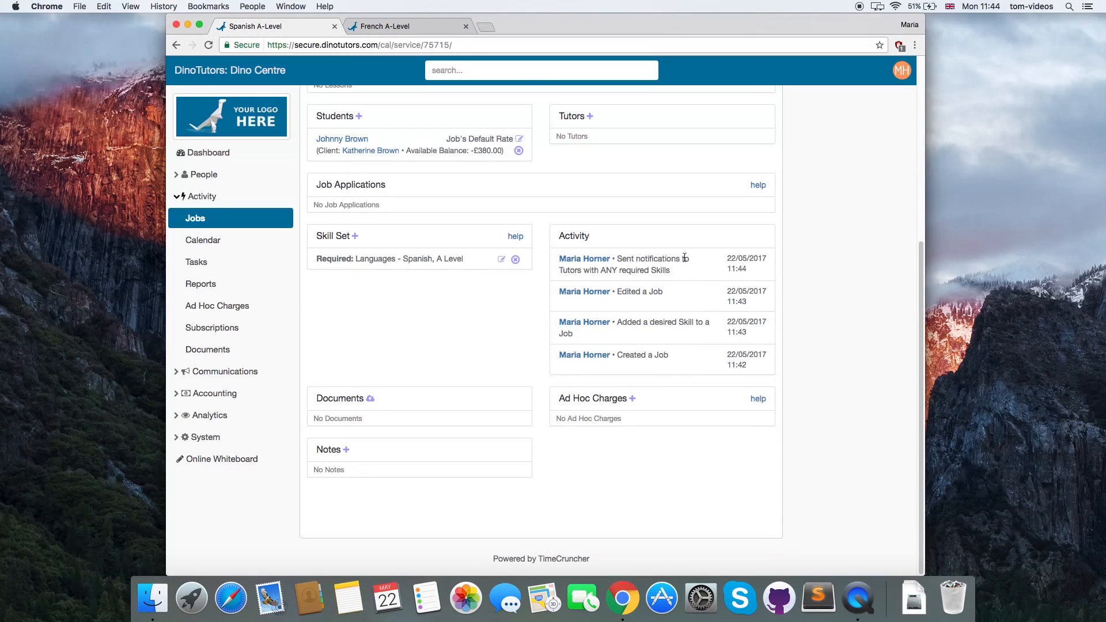
mouse_move(594, 246)
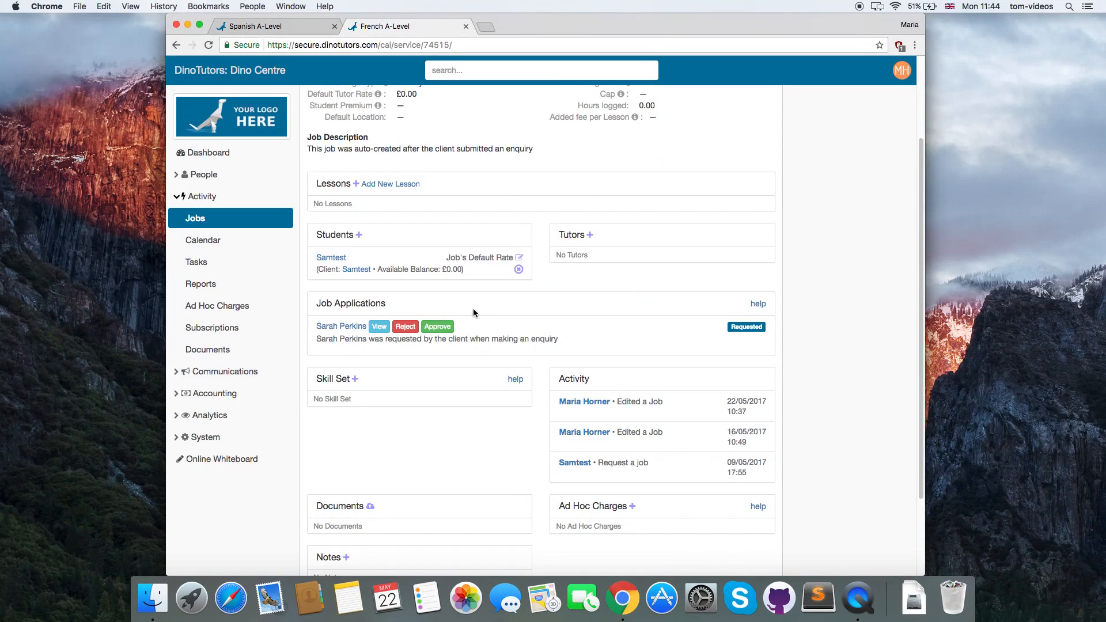
mouse_move(386, 287)
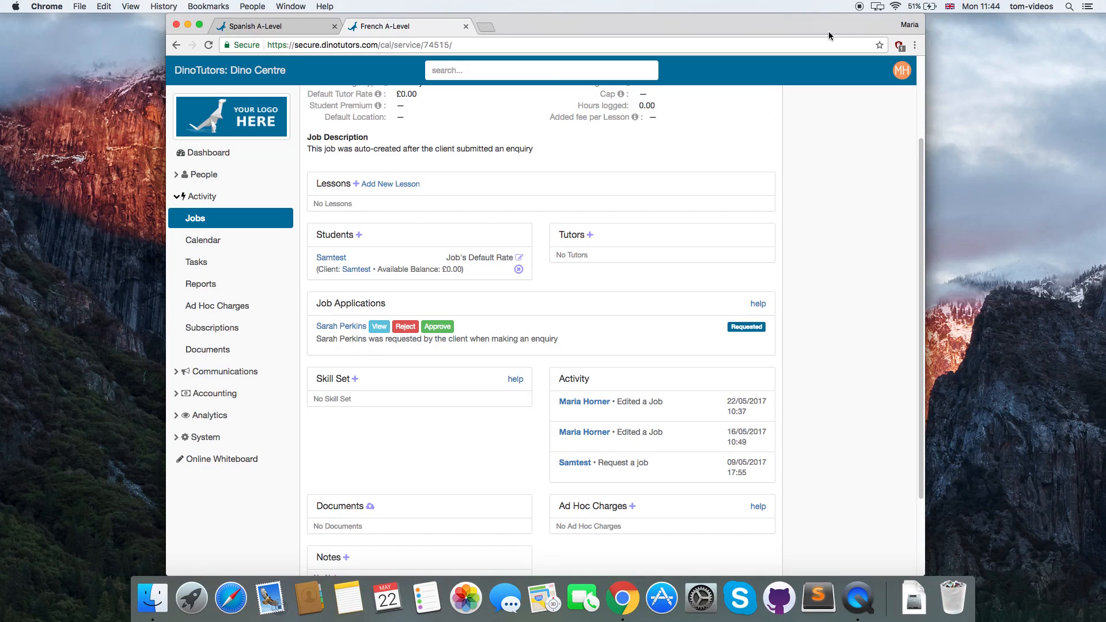
mouse_move(855, 19)
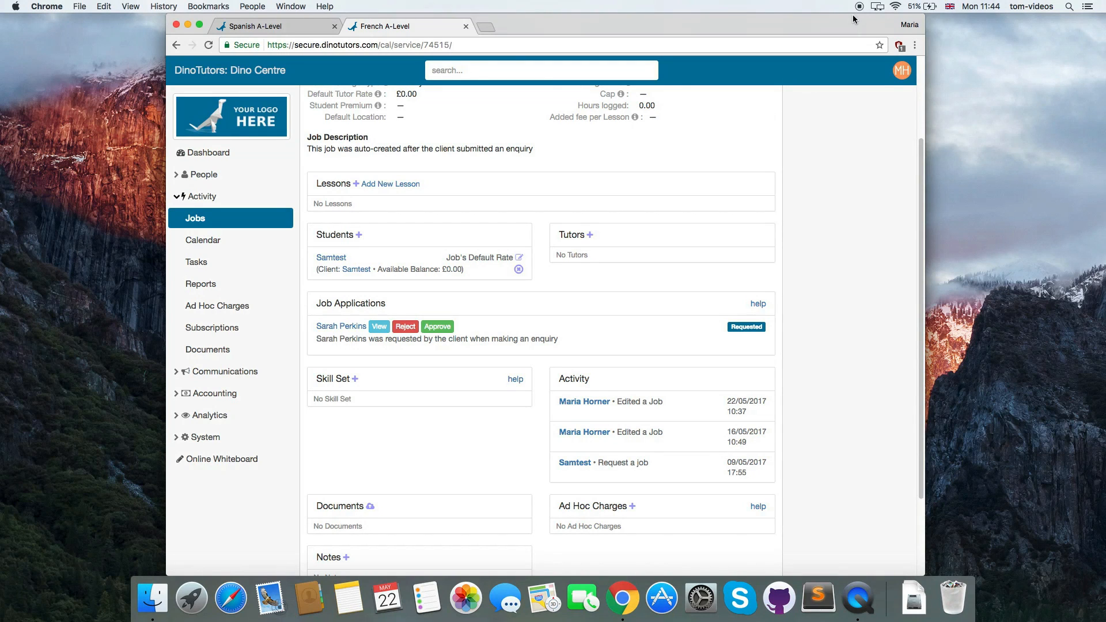